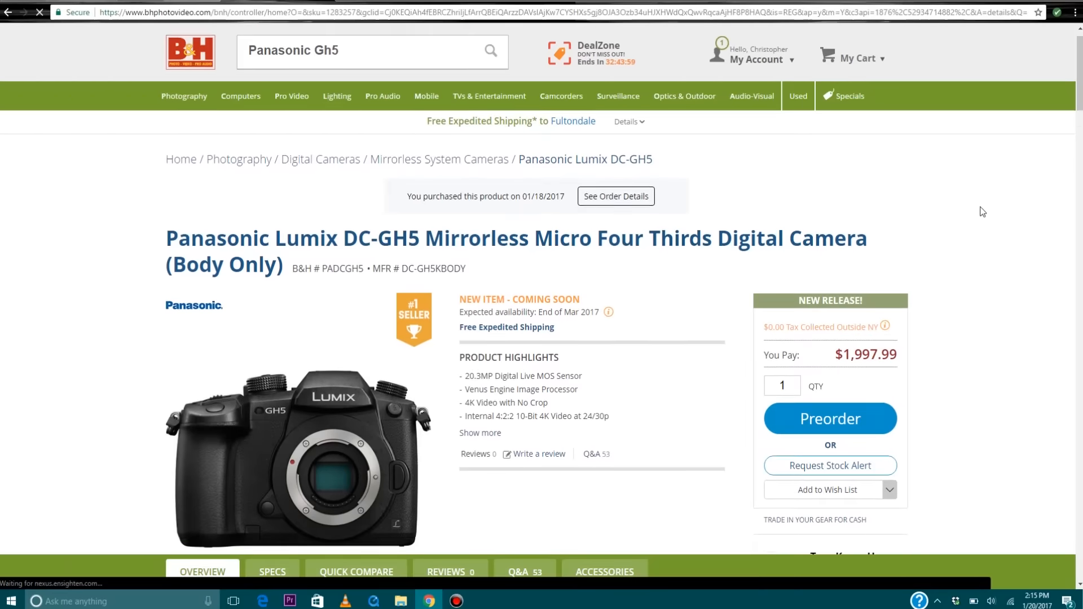
scroll("down", 3)
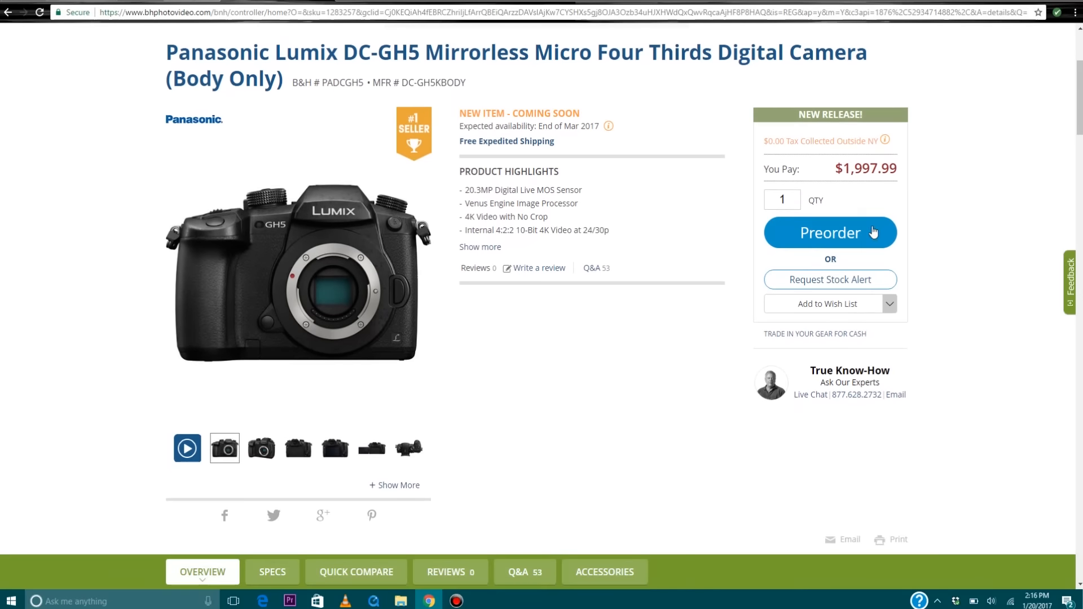